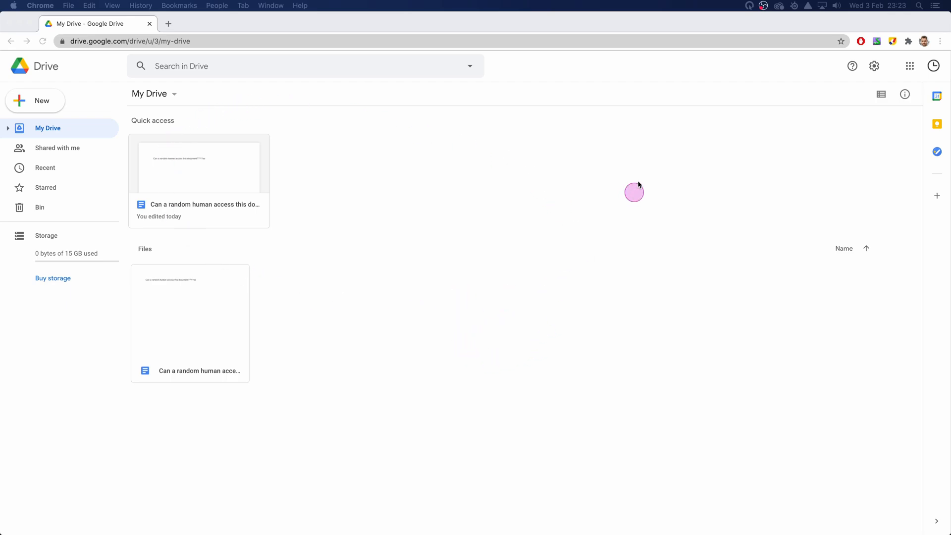
mouse_move(367, 297)
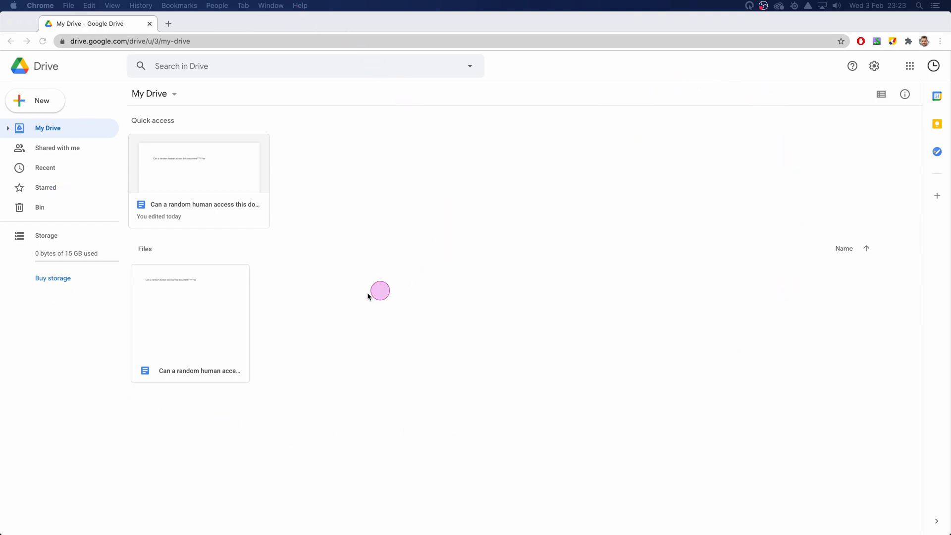
mouse_move(281, 129)
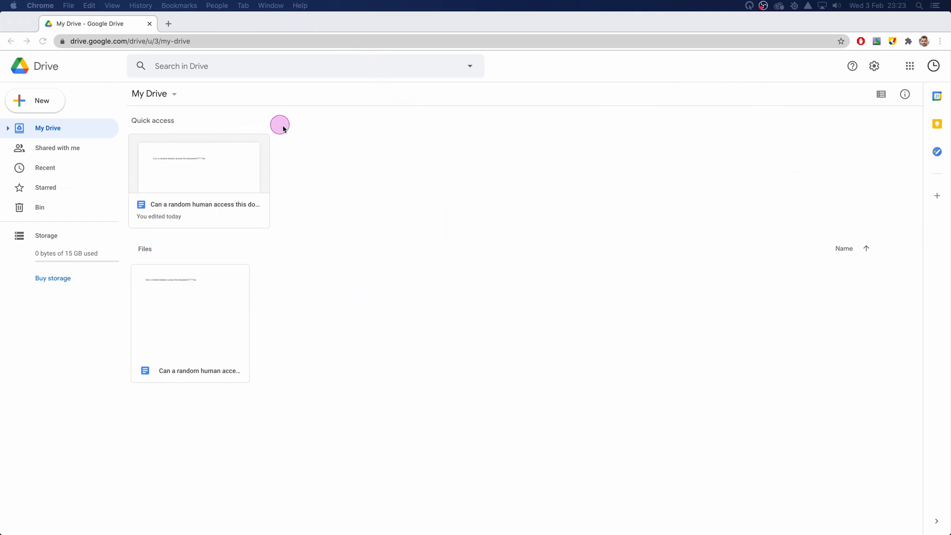
mouse_move(382, 257)
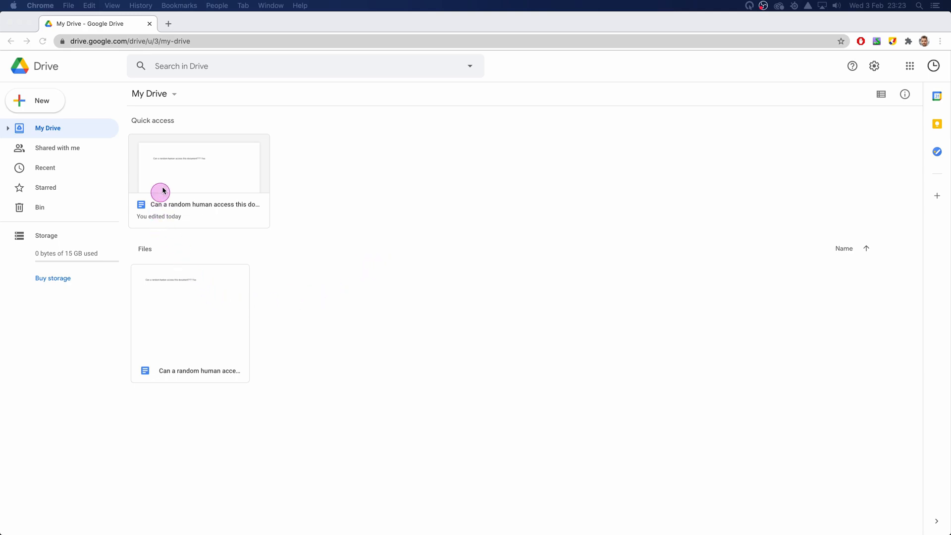
Open the document about random human access and show its sharing settings
click(199, 167)
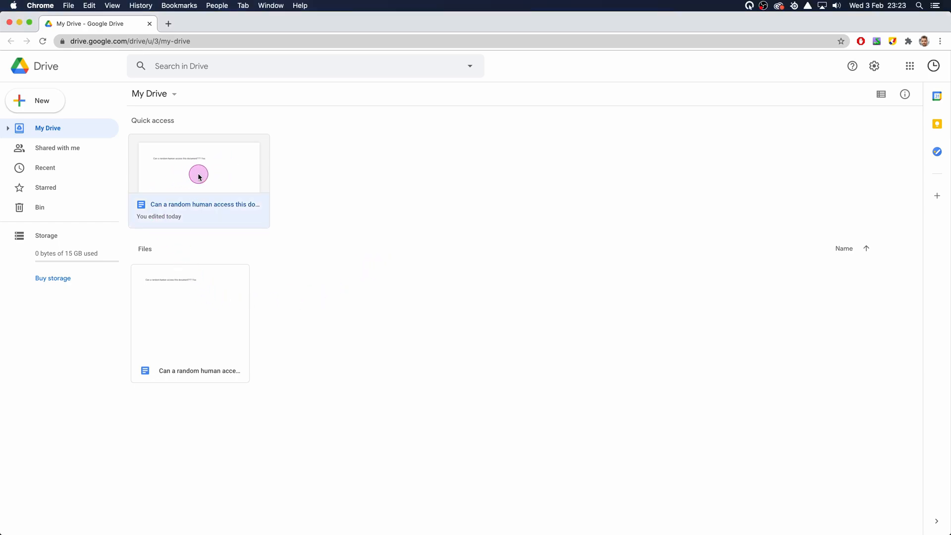
double_click(198, 167)
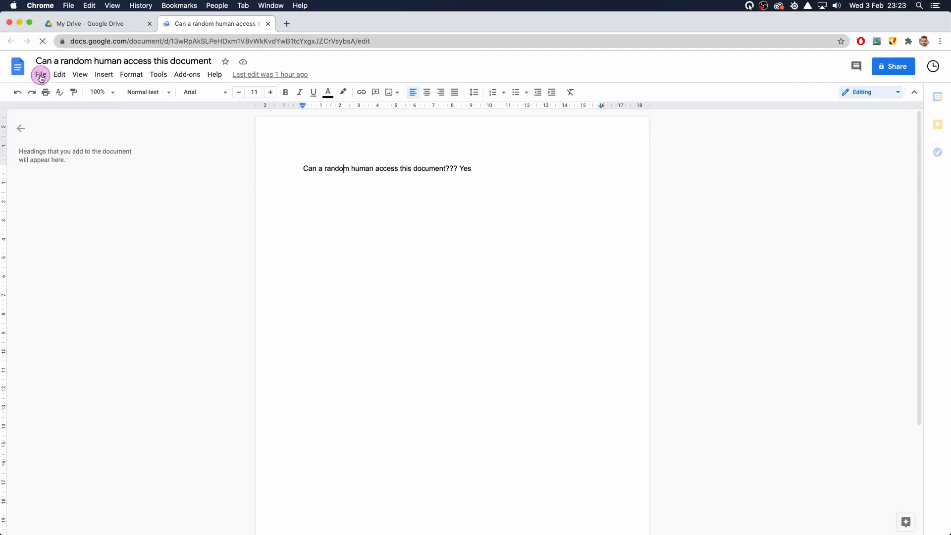
click(40, 73)
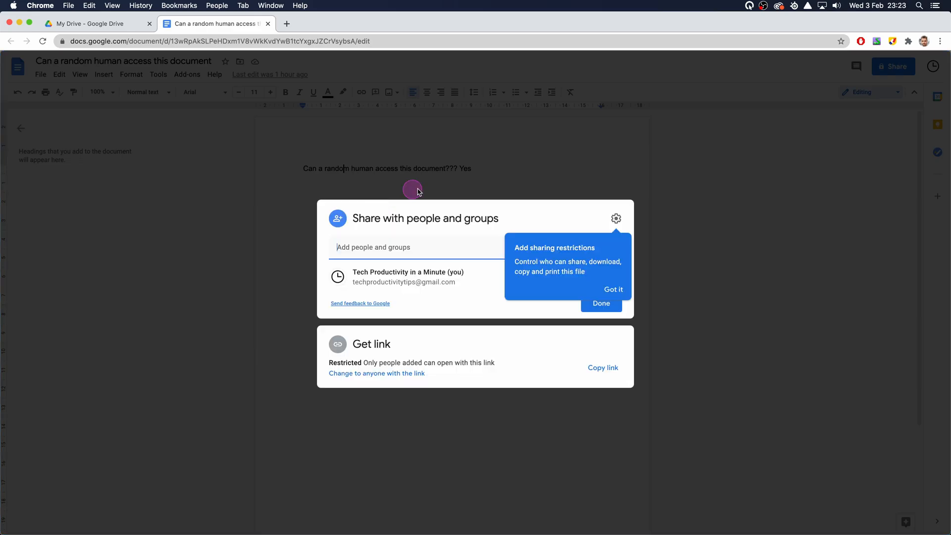
Dismiss the sharing restrictions tip and switch link access to anyone with the link
click(613, 289)
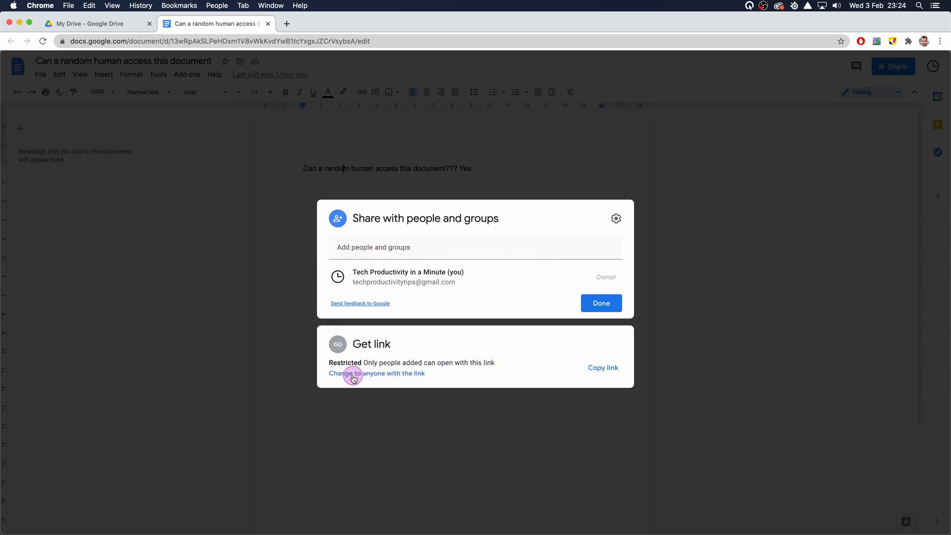
mouse_move(394, 373)
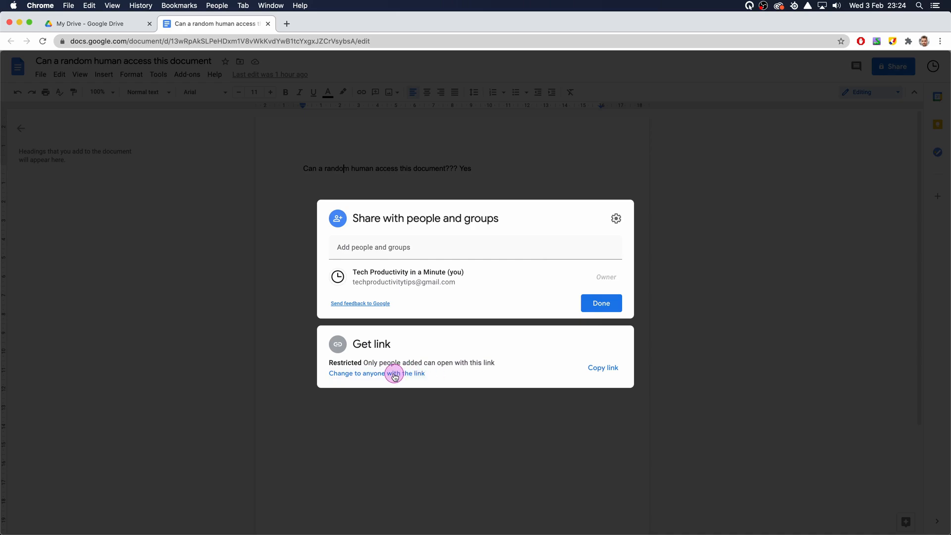
click(376, 373)
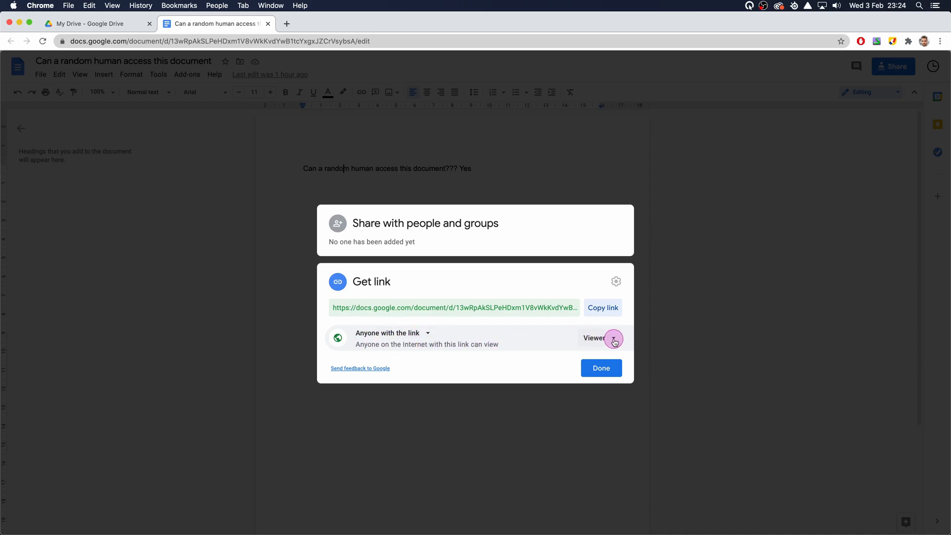
Change the link role from Viewer to Editor and copy the document link
click(597, 338)
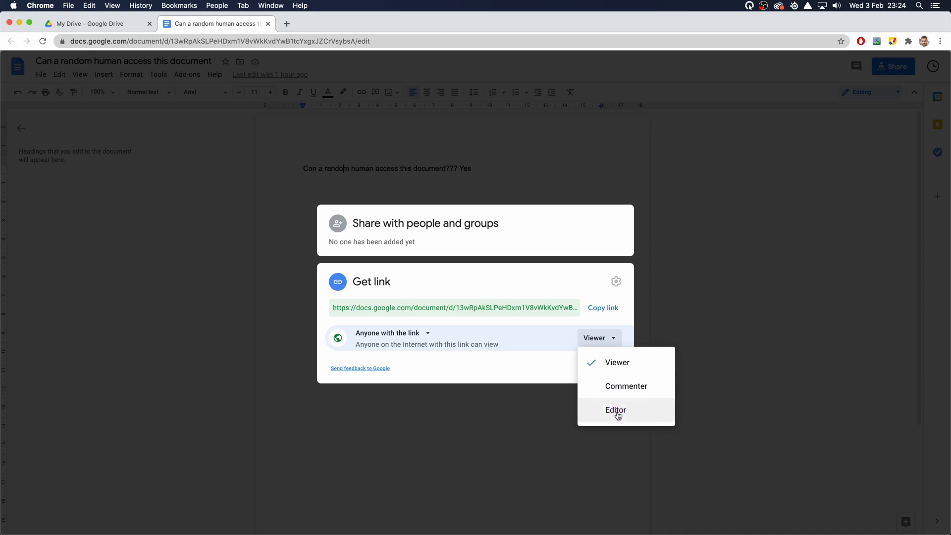
click(615, 410)
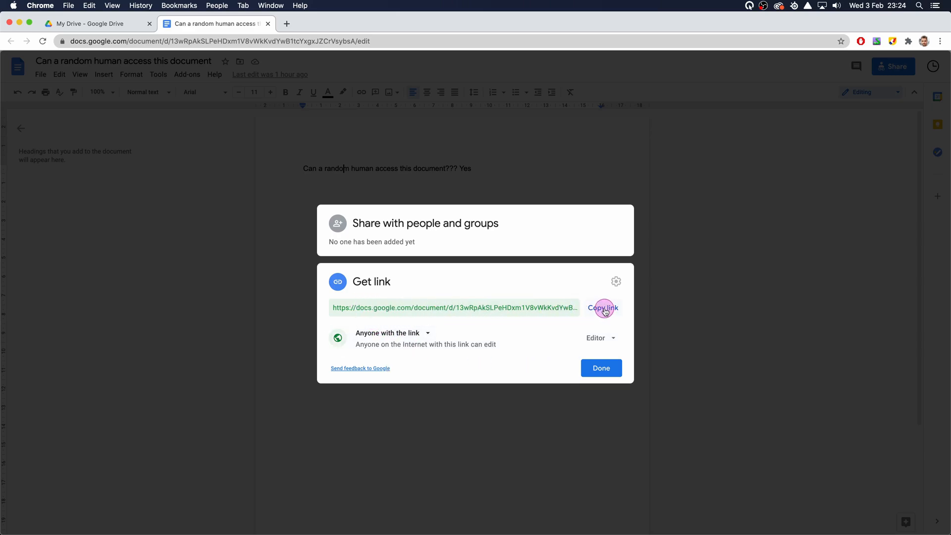
click(603, 307)
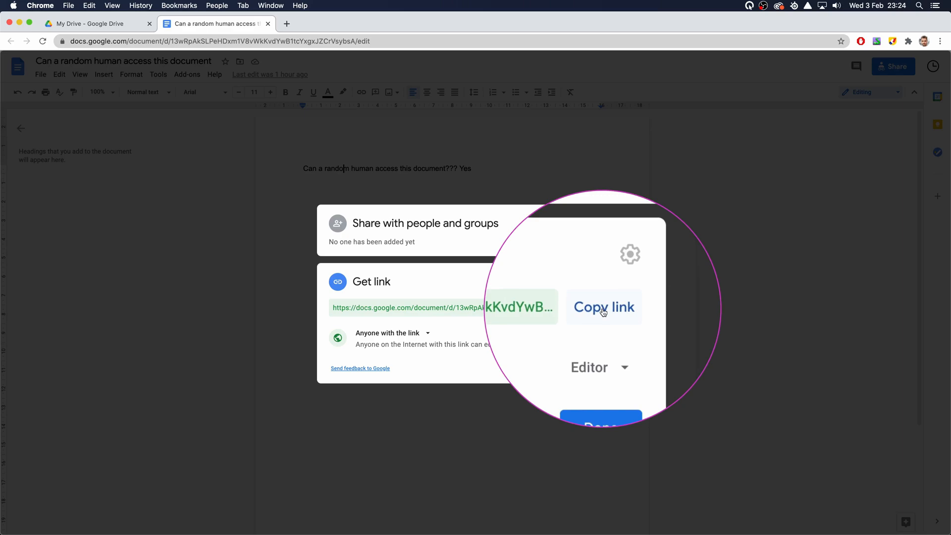
click(603, 308)
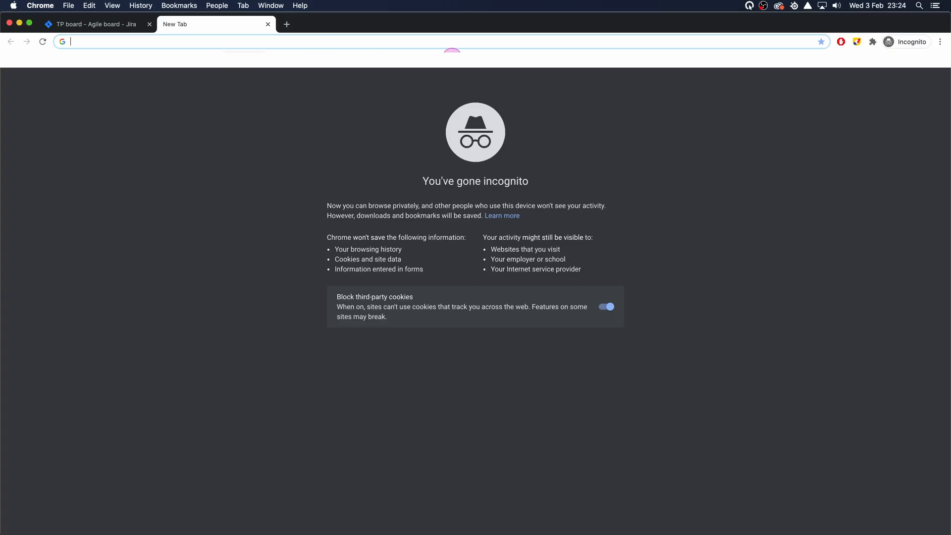
mouse_move(467, 43)
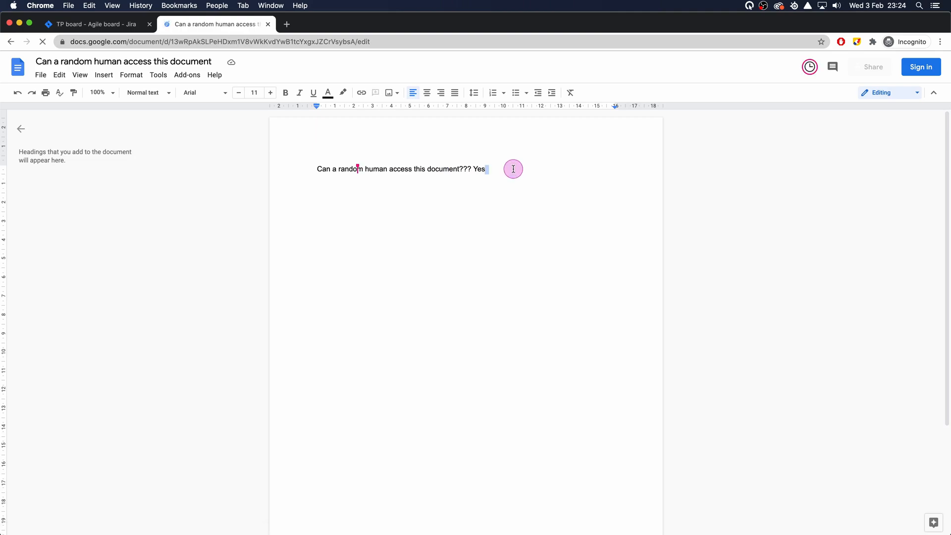
Type 'test' after 'Yes' in the document, unsigned in incognito
text(test)
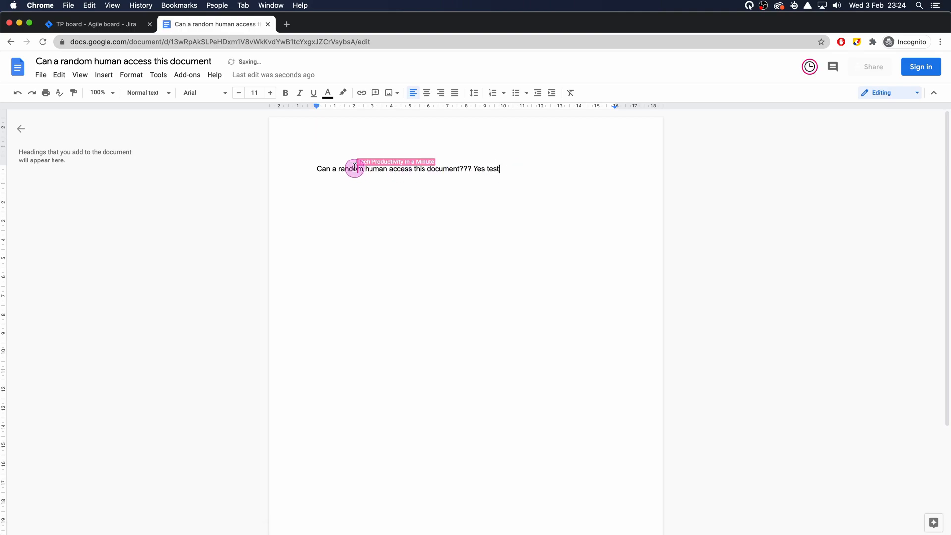